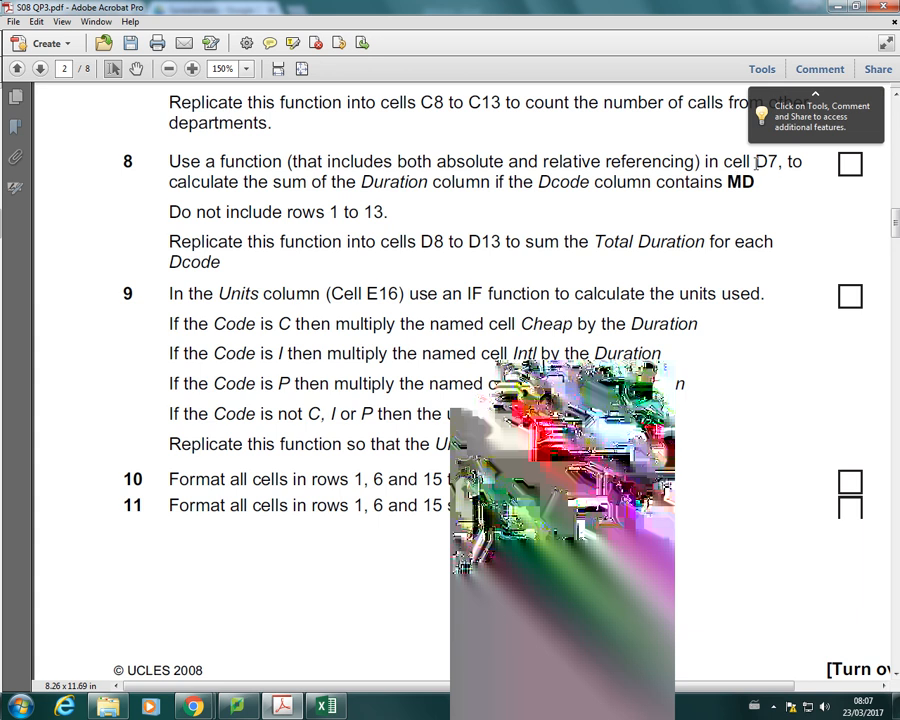
Highlight 'D7', 'sum' and the Duration column condition wording in task 8 of the PDF
double_click(764, 160)
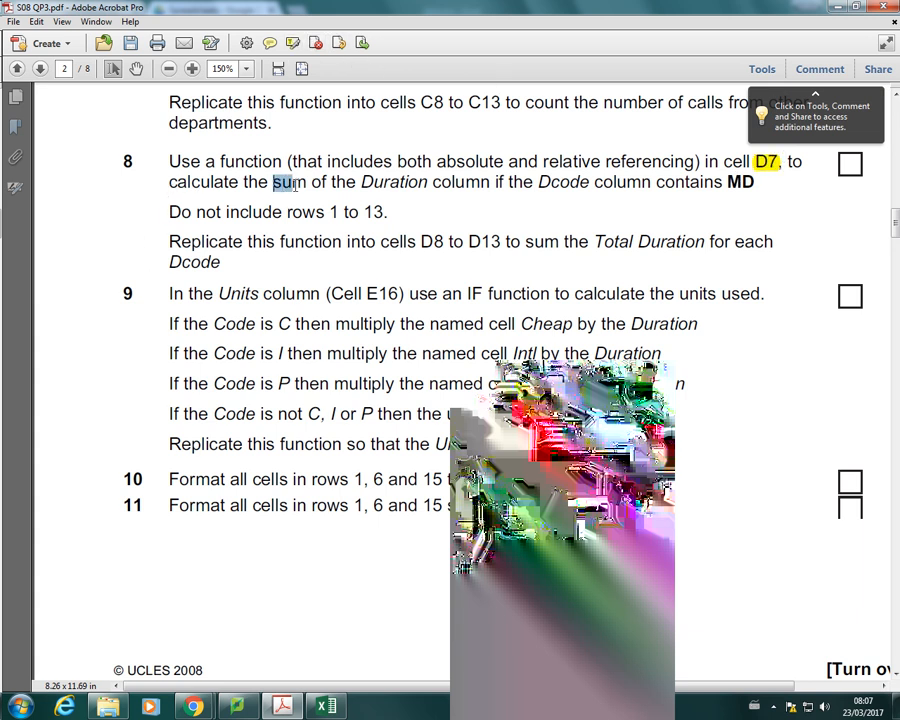
double_click(290, 182)
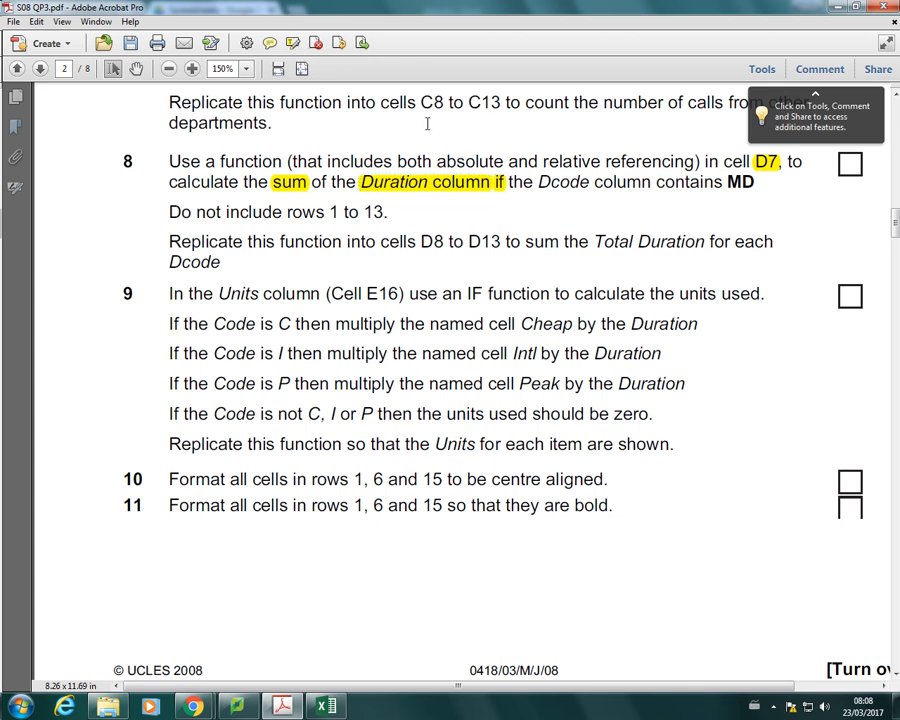
drag(536, 182, 754, 182)
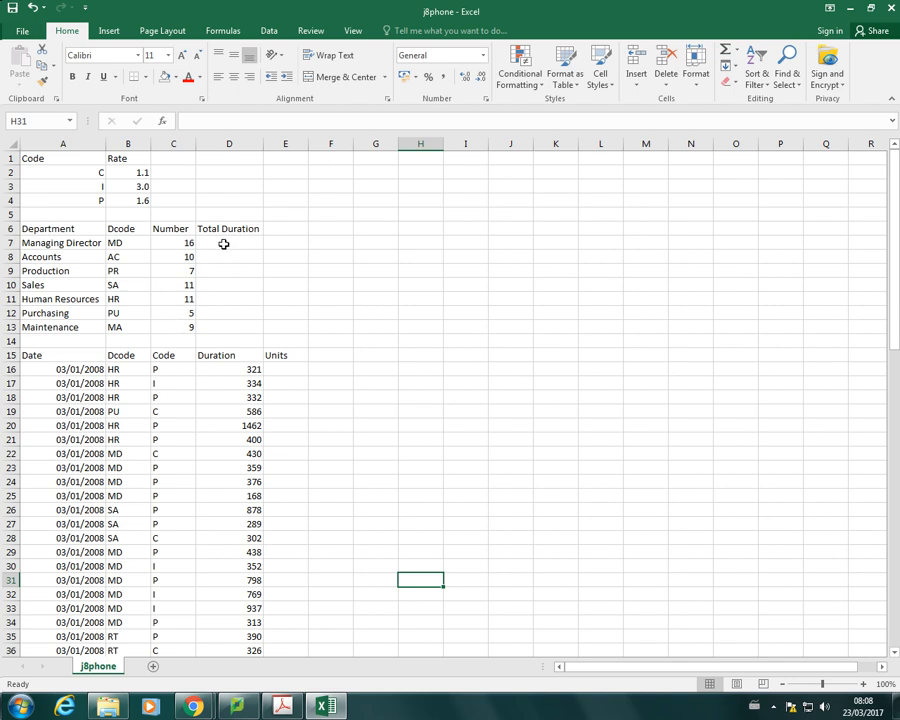
mouse_move(124, 376)
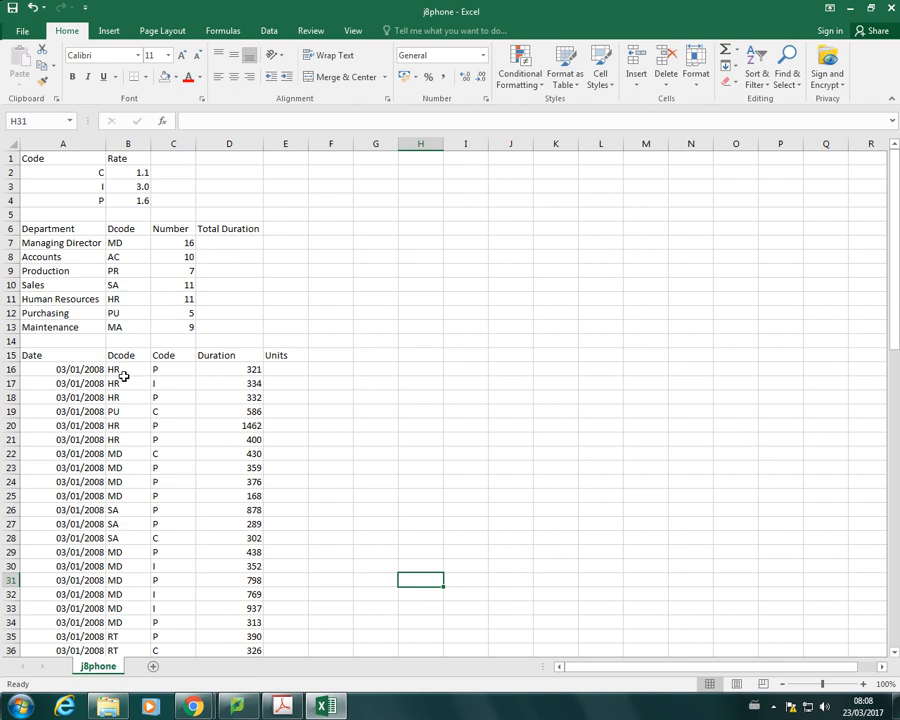
mouse_move(248, 370)
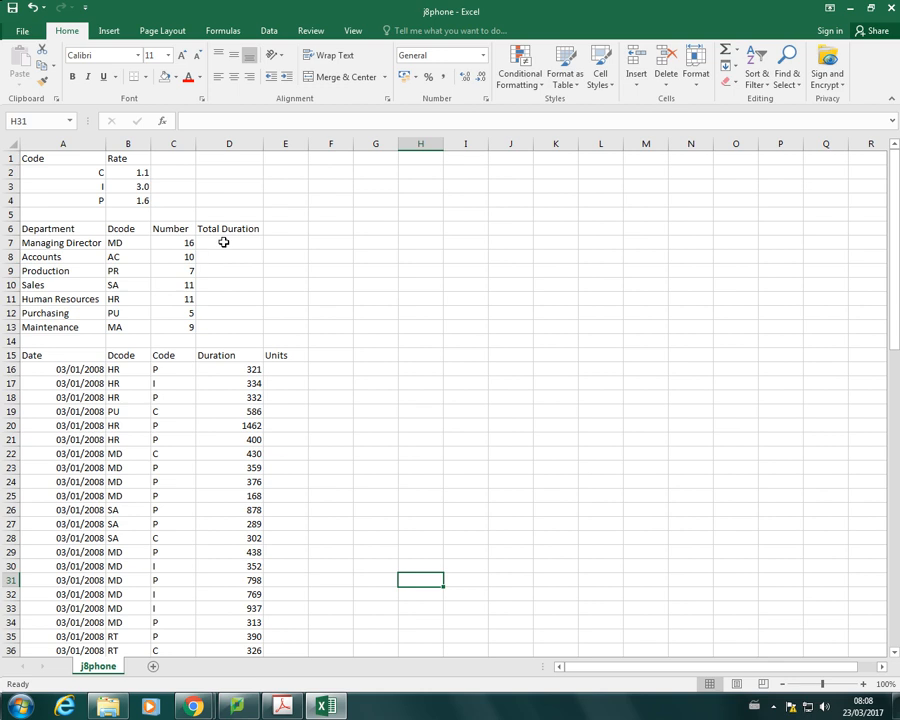
Select cell D7 under Total Duration for the first department total
click(228, 244)
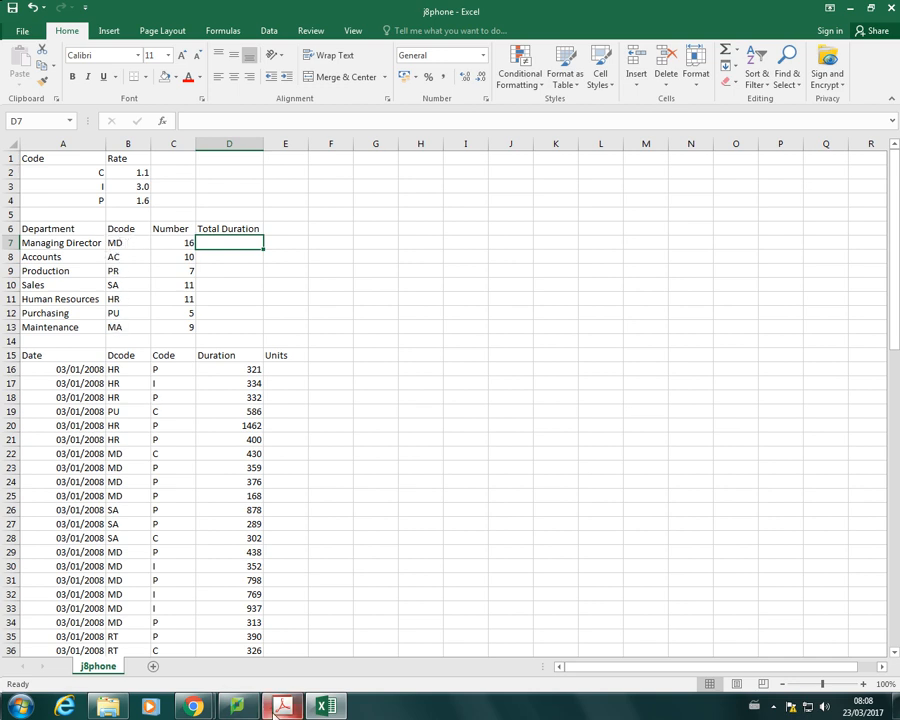
Highlight 'Dcode column contains MD' in the task PDF and return to the spreadsheet
click(282, 708)
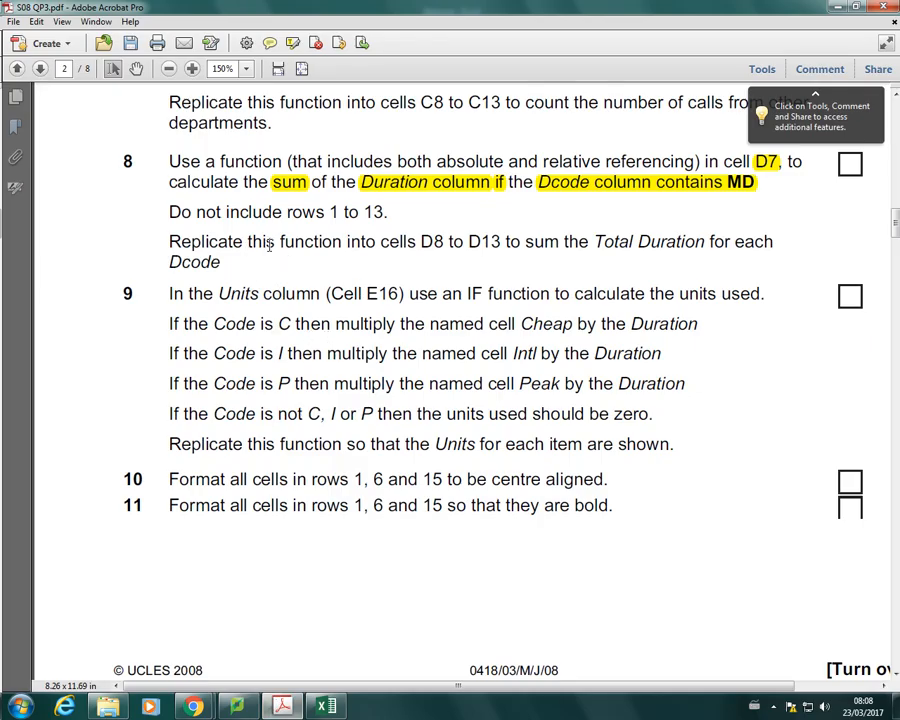
drag(168, 212, 336, 212)
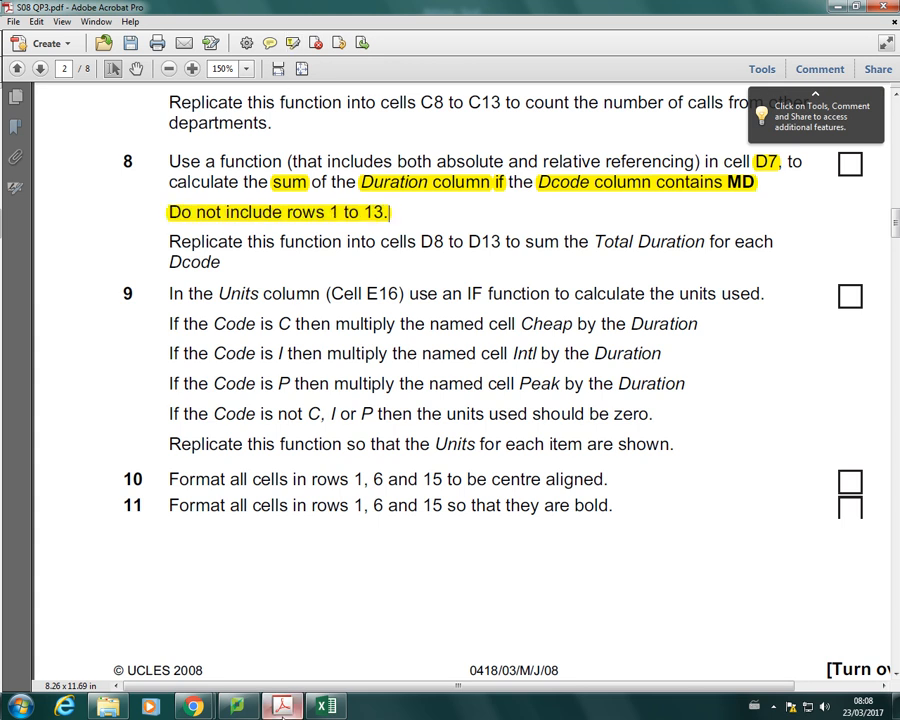
click(324, 708)
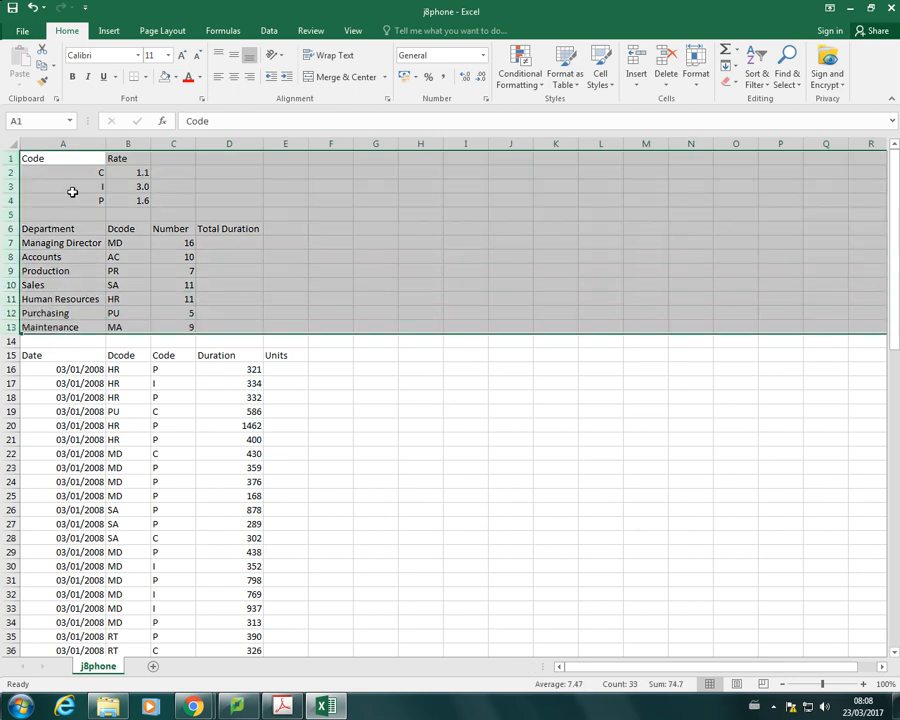
Return to cell D7 after checking the excluded rows 1 to 13
click(176, 76)
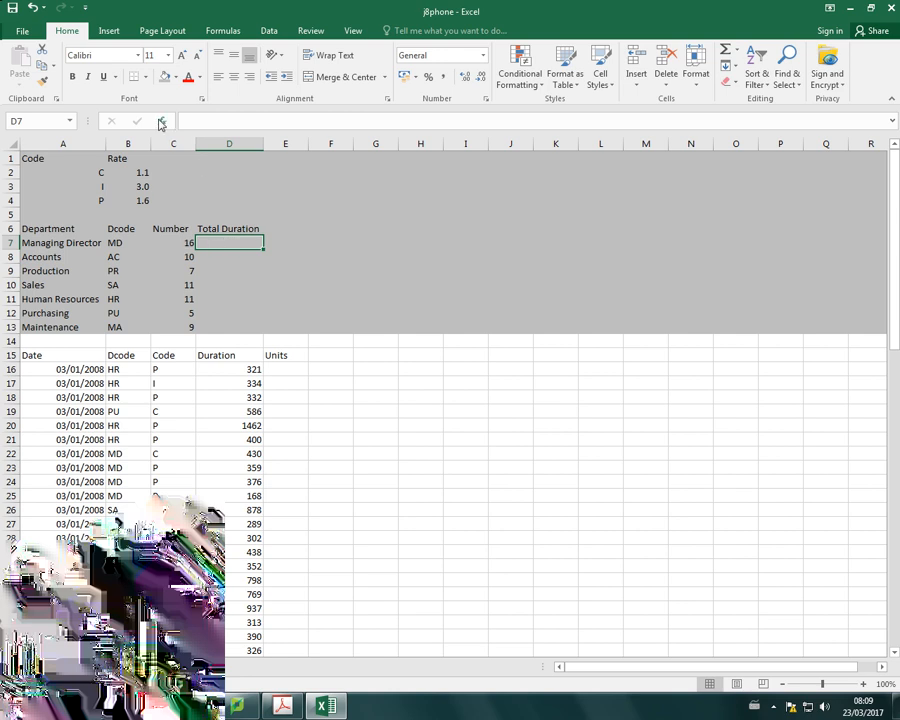
Insert a SUMIF function into D7 via Insert Function, searching 'sum'
click(160, 122)
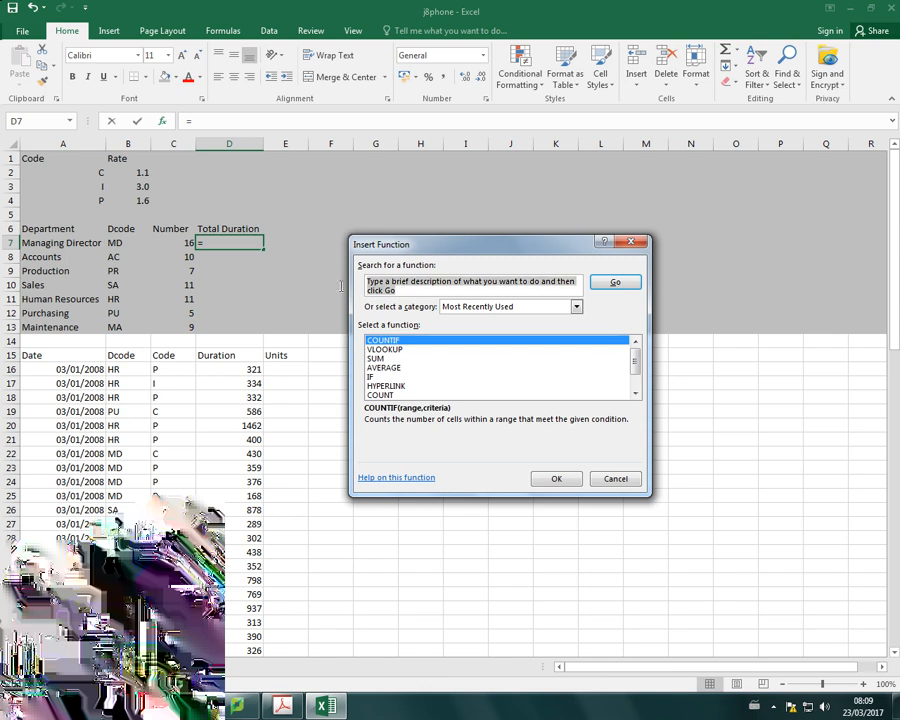
text(sum)
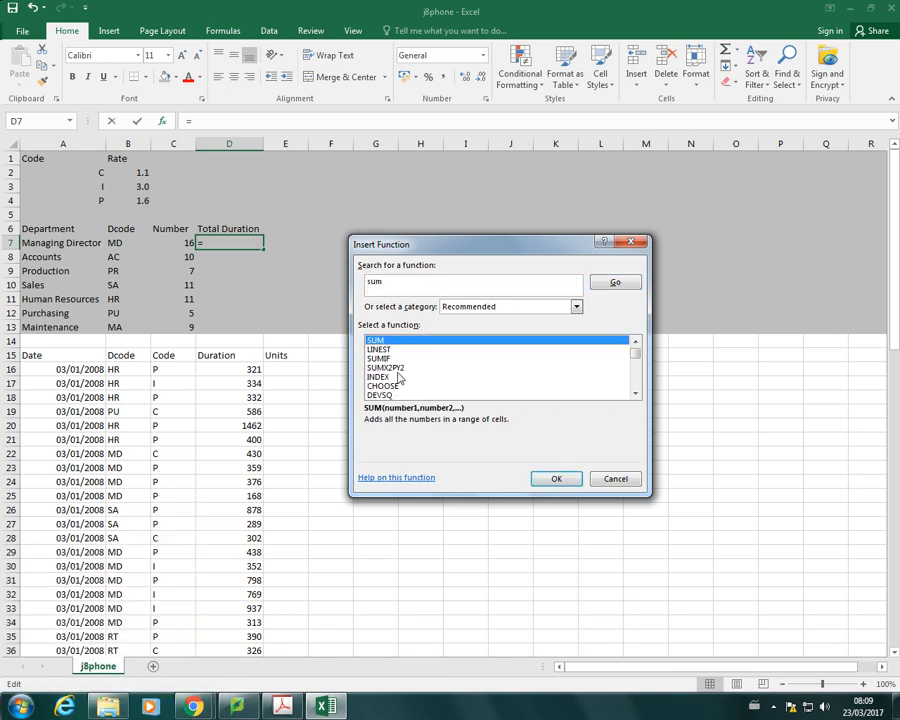
click(556, 478)
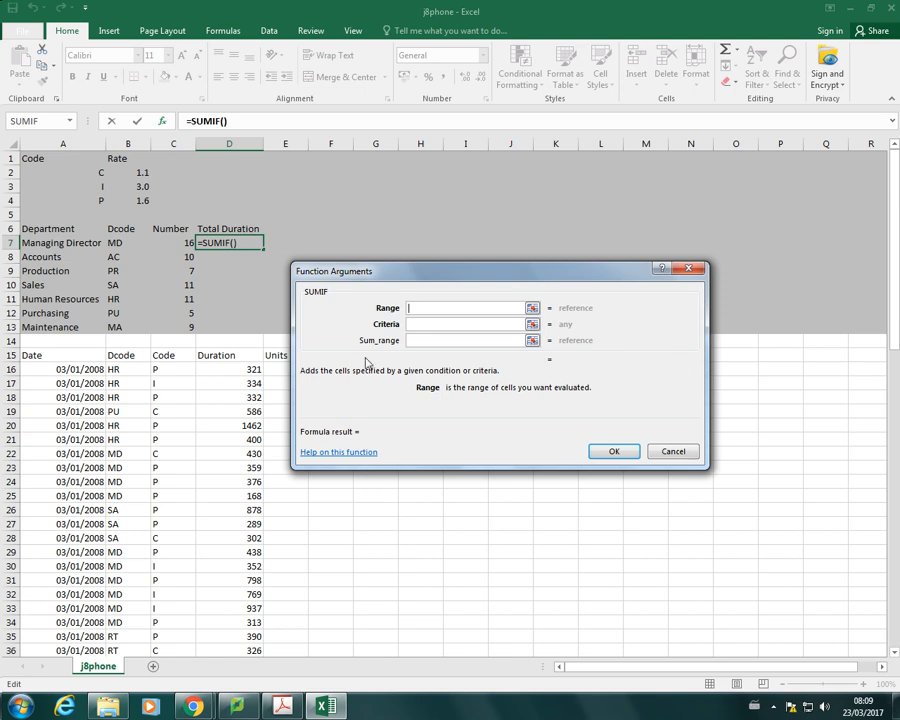
drag(334, 272, 352, 260)
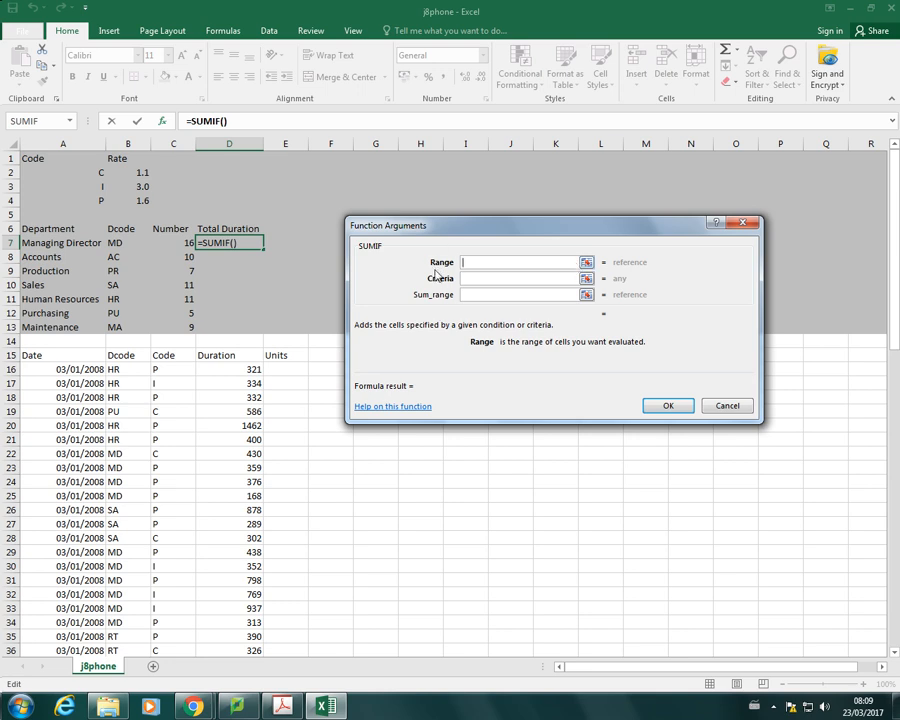
mouse_move(448, 278)
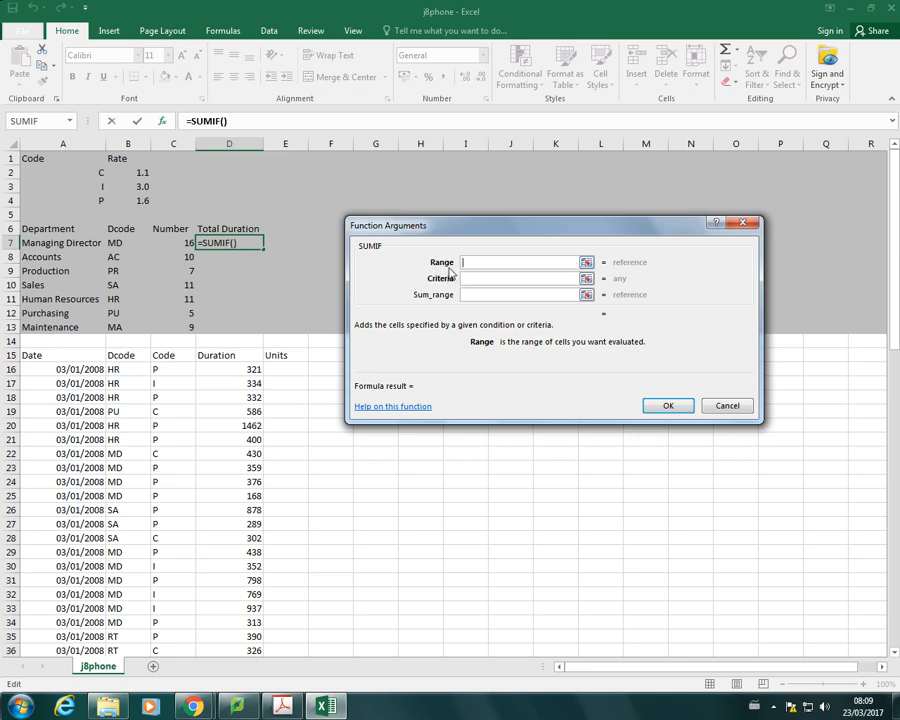
mouse_move(436, 288)
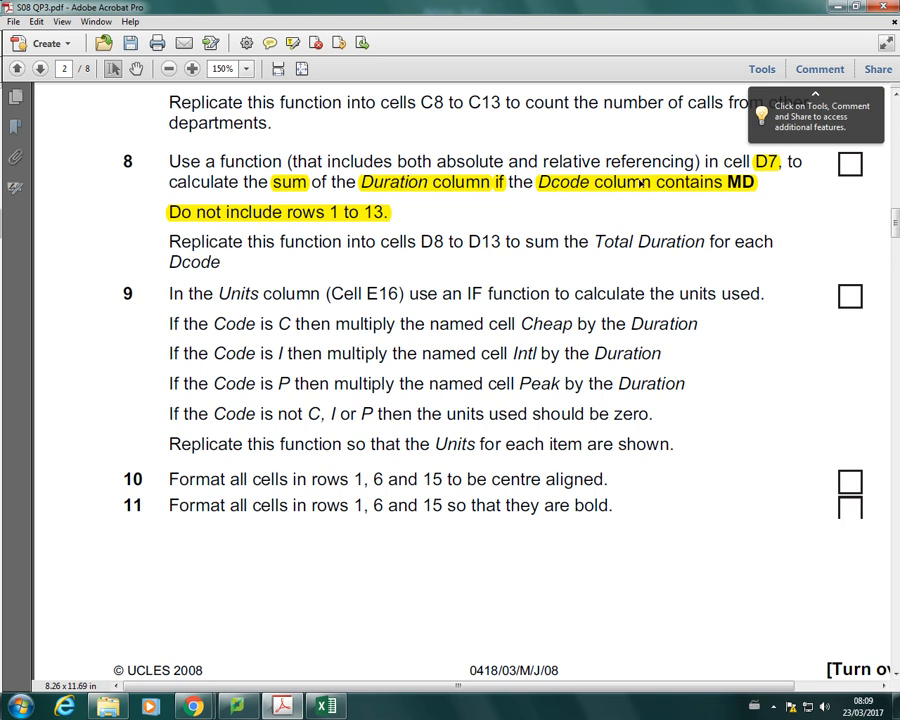
mouse_move(568, 192)
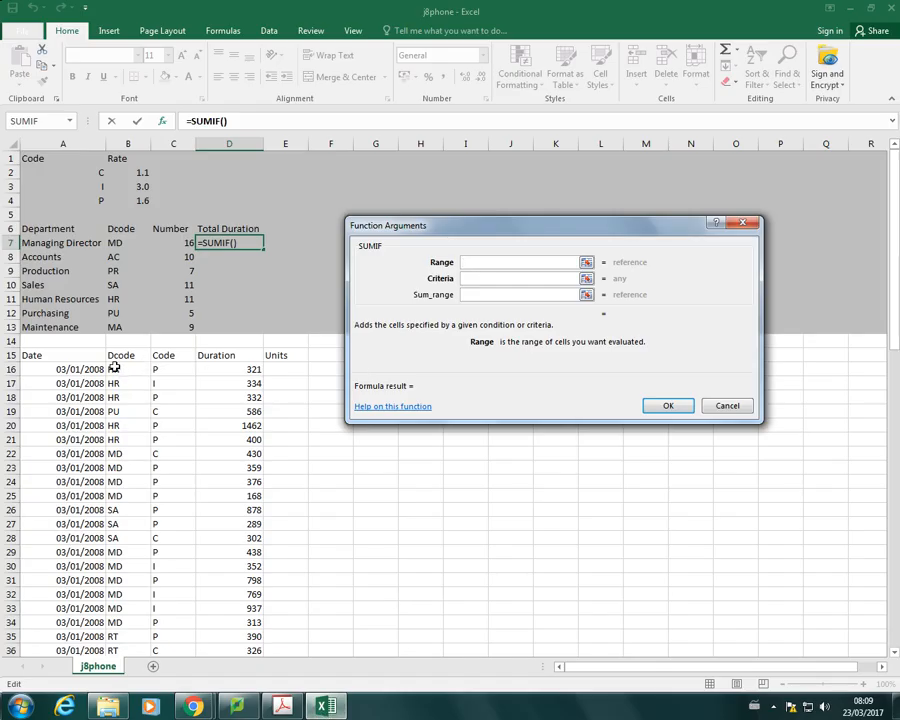
Set the SUMIF Range to the absolute Dcode cells $B$16:$B$89 and move to Criteria
click(128, 368)
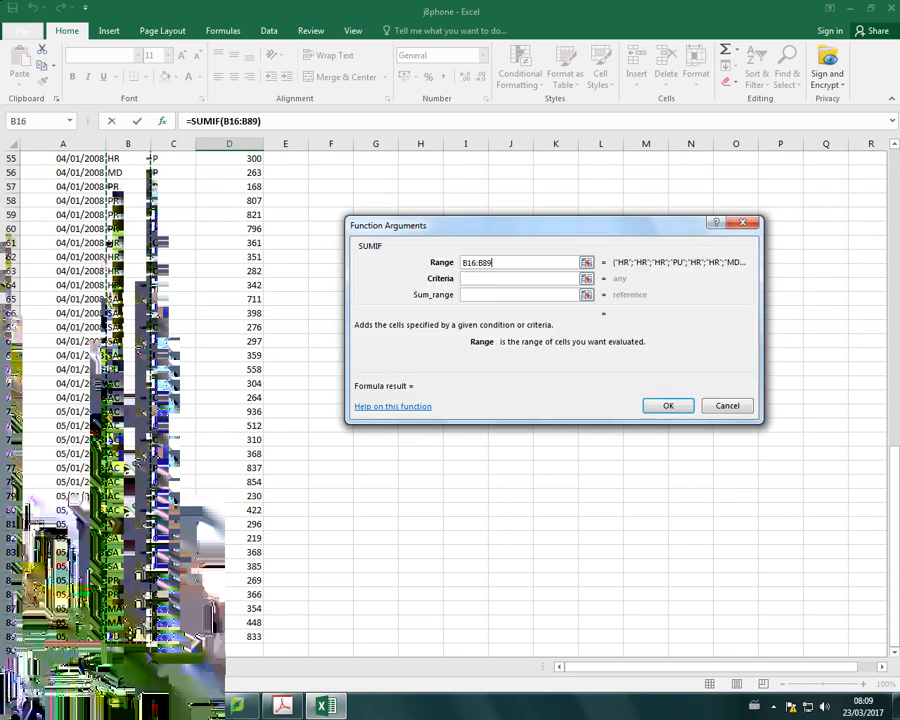
click(516, 278)
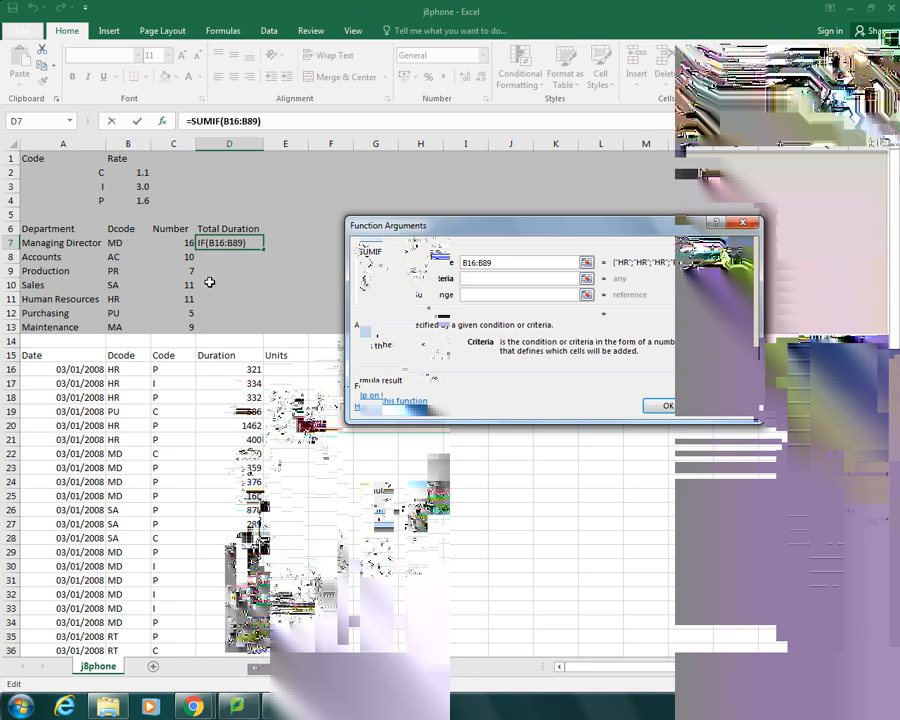
scroll(down, 3)
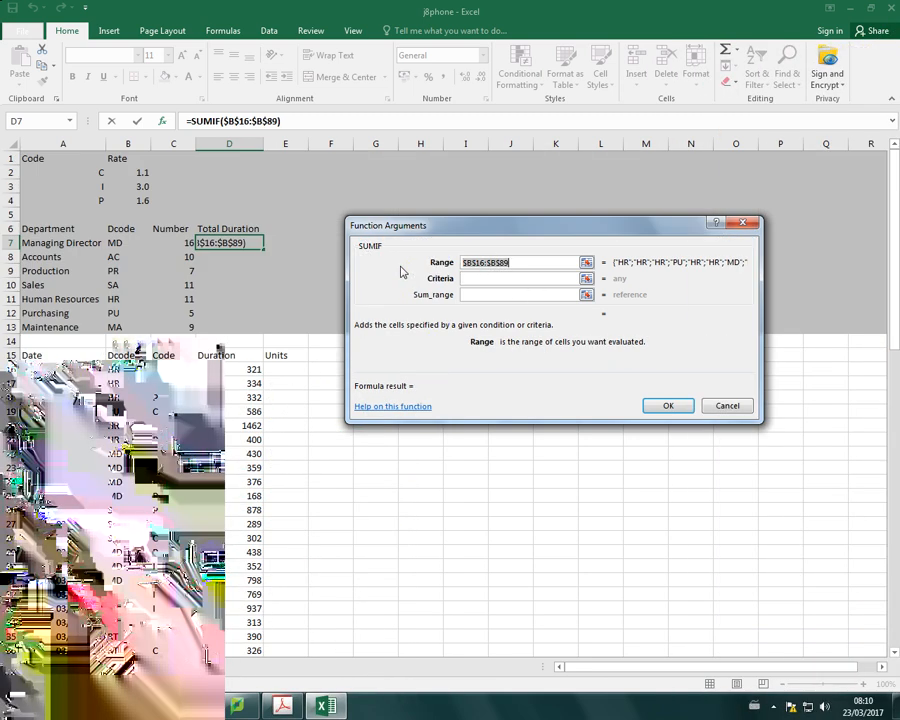
click(518, 278)
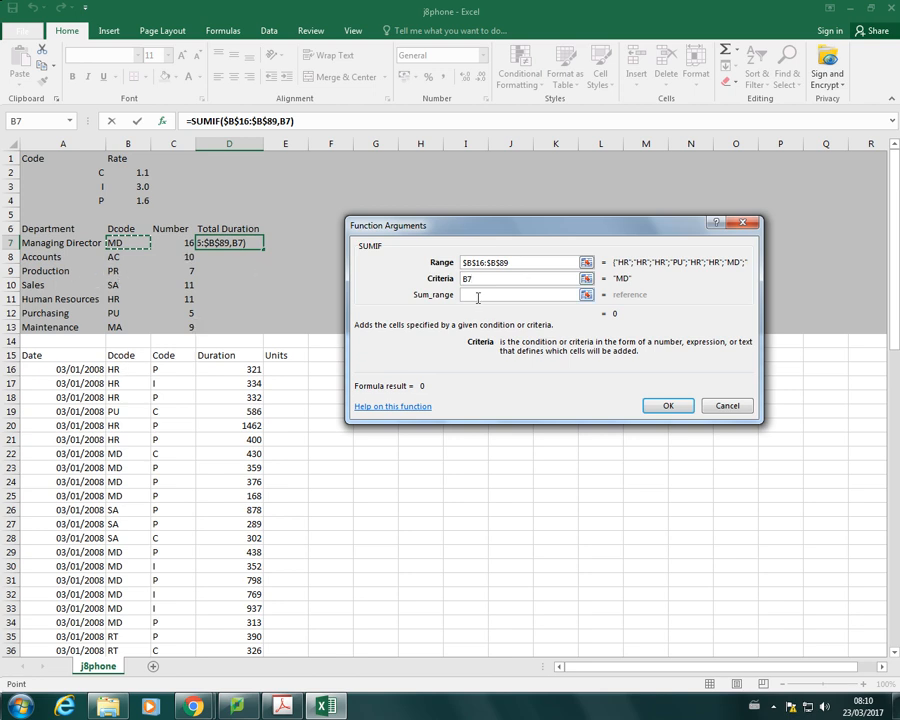
Complete the SUMIF with Criteria B7 and Sum_range $D$16:$D$89, giving 8467 in D7
click(520, 294)
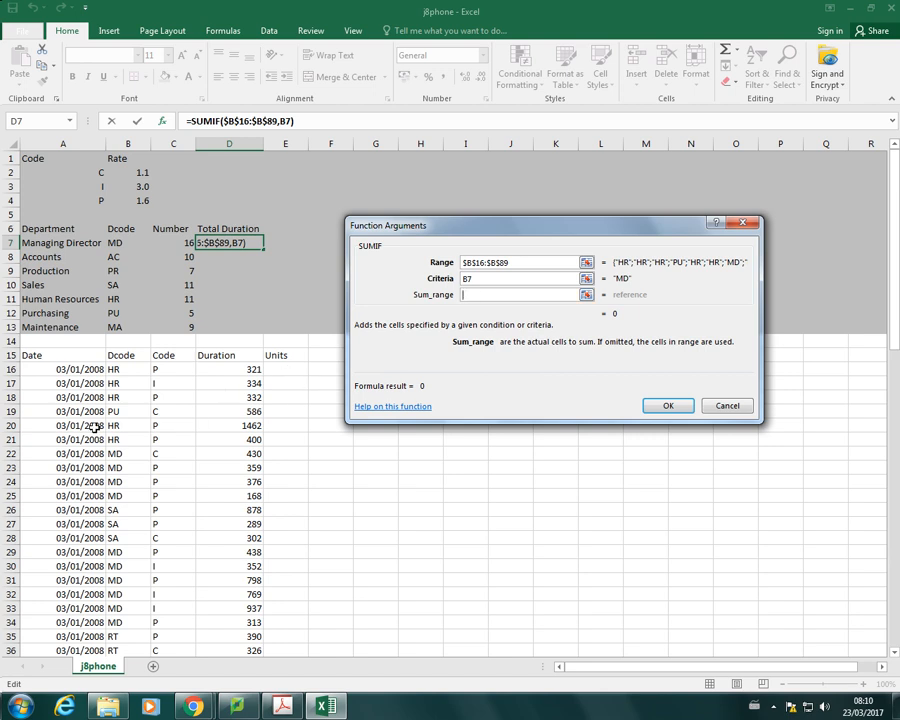
mouse_move(138, 496)
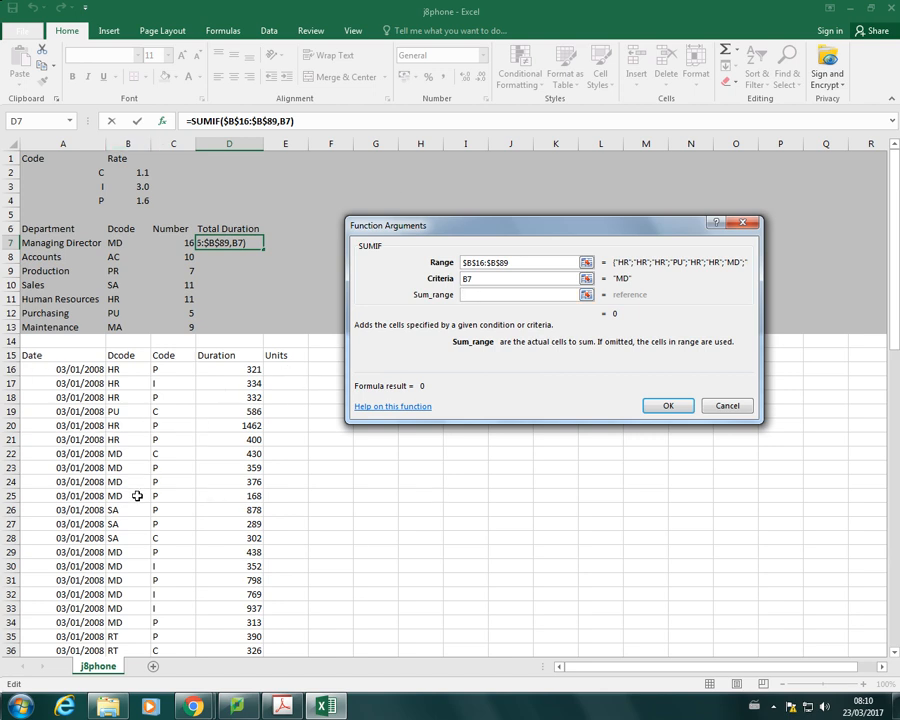
mouse_move(176, 384)
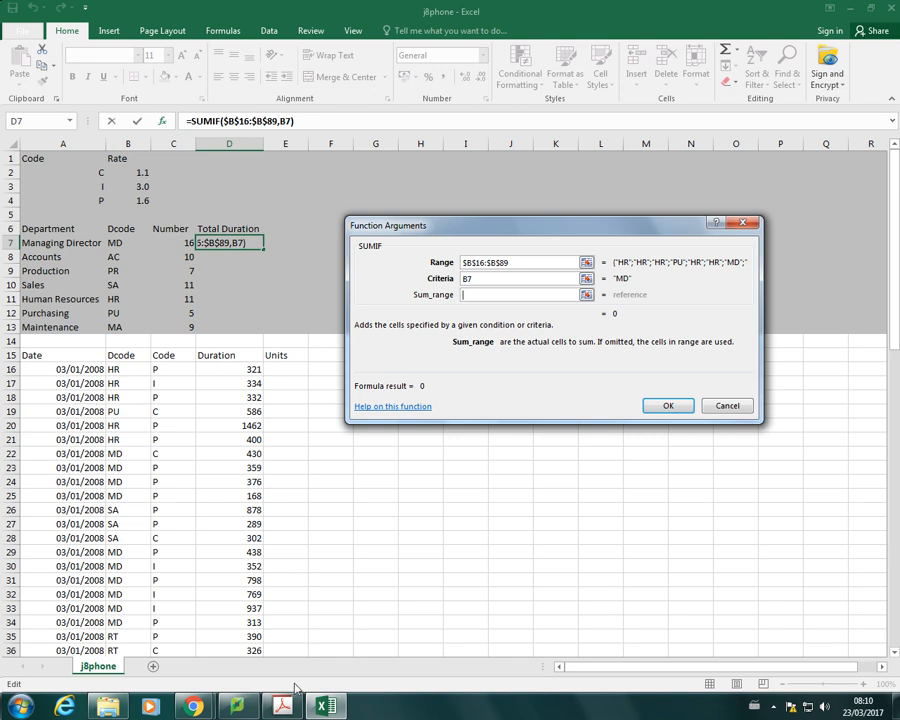
click(284, 708)
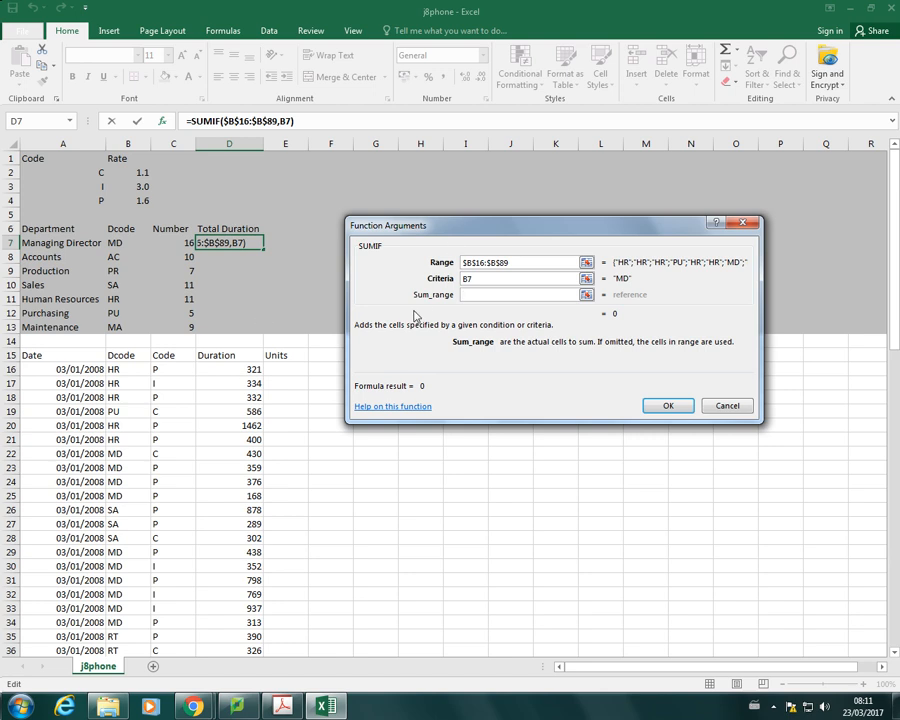
mouse_move(236, 368)
text($D$16:$D$89)
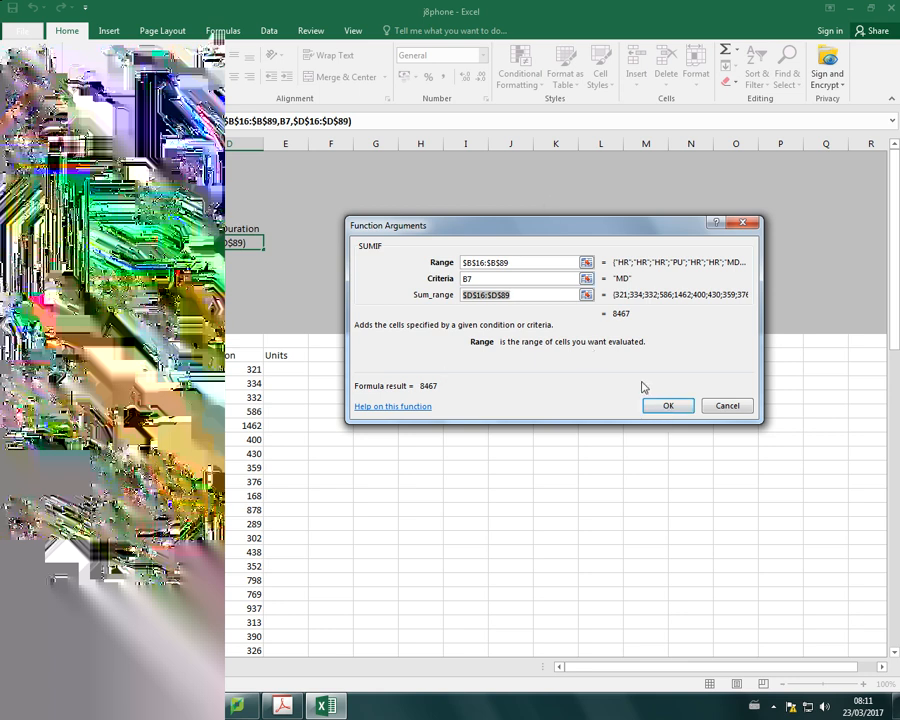
click(668, 404)
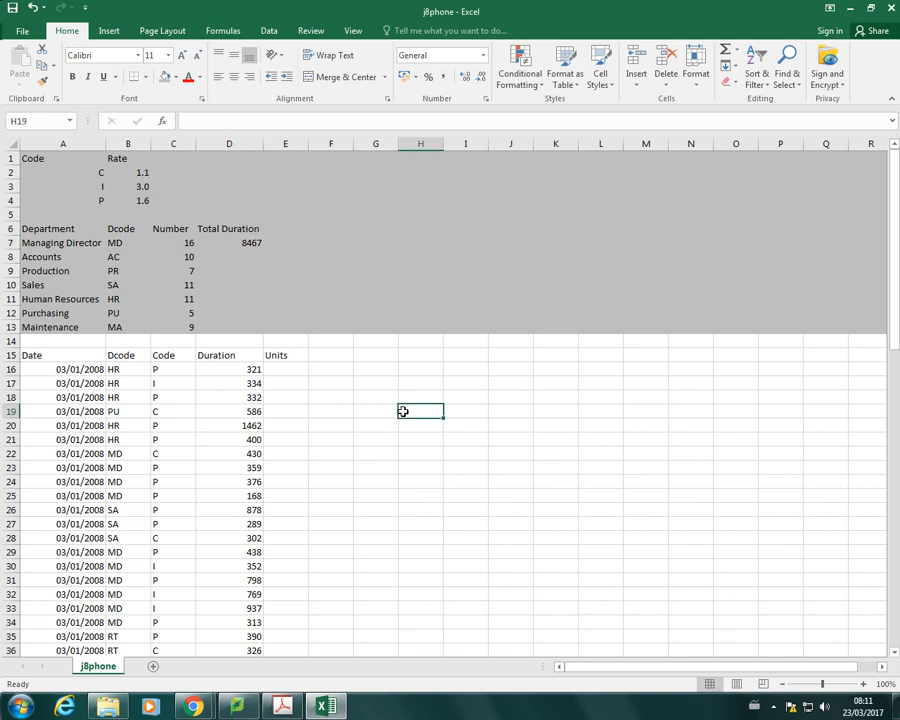
mouse_move(428, 452)
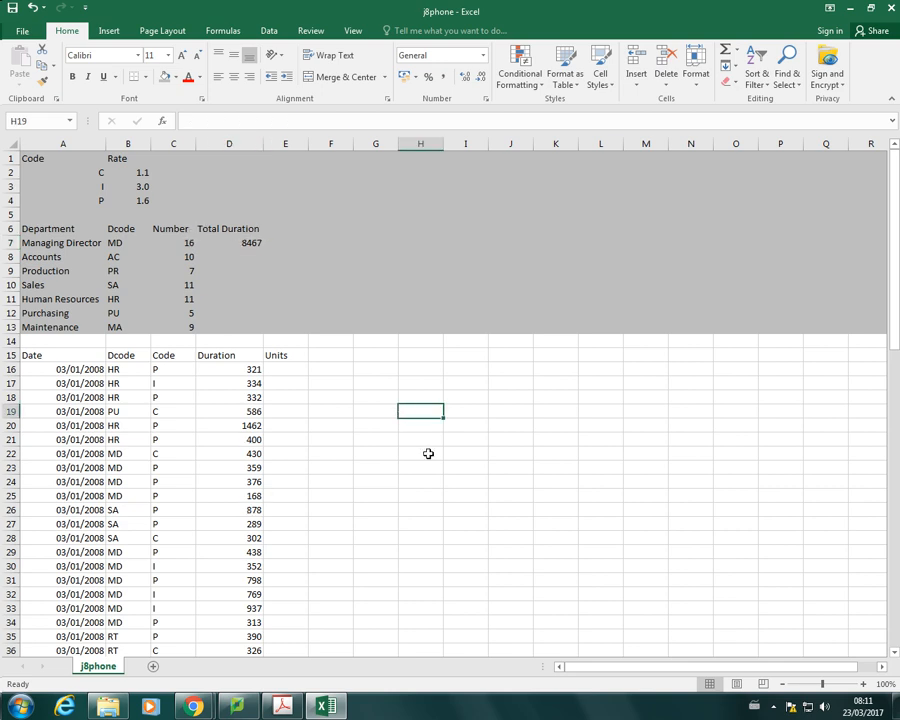
scroll(down, 3)
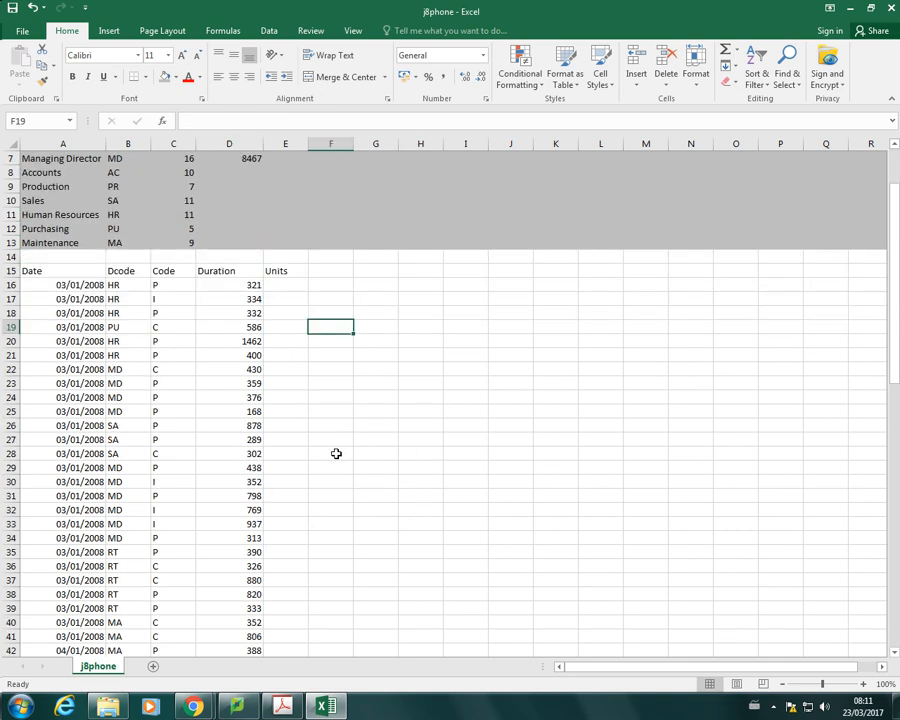
scroll(down, 3)
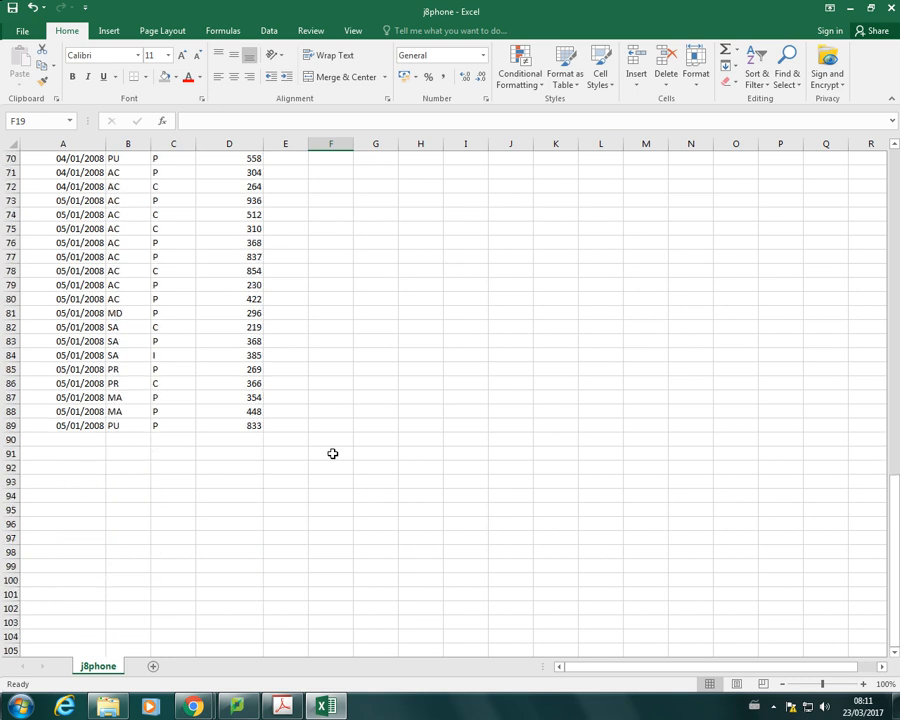
scroll(down, 3)
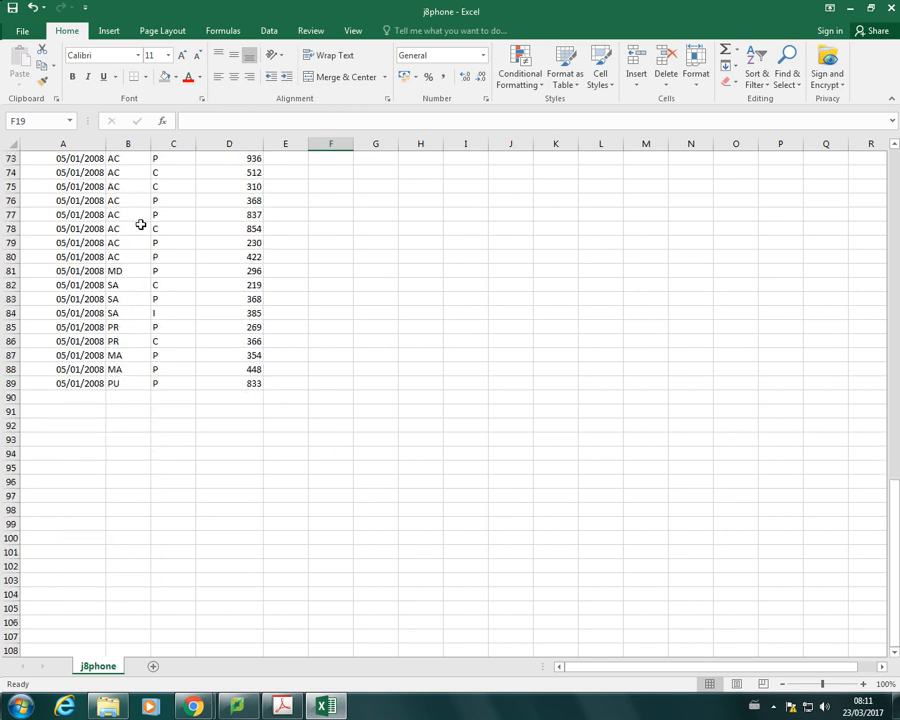
click(128, 396)
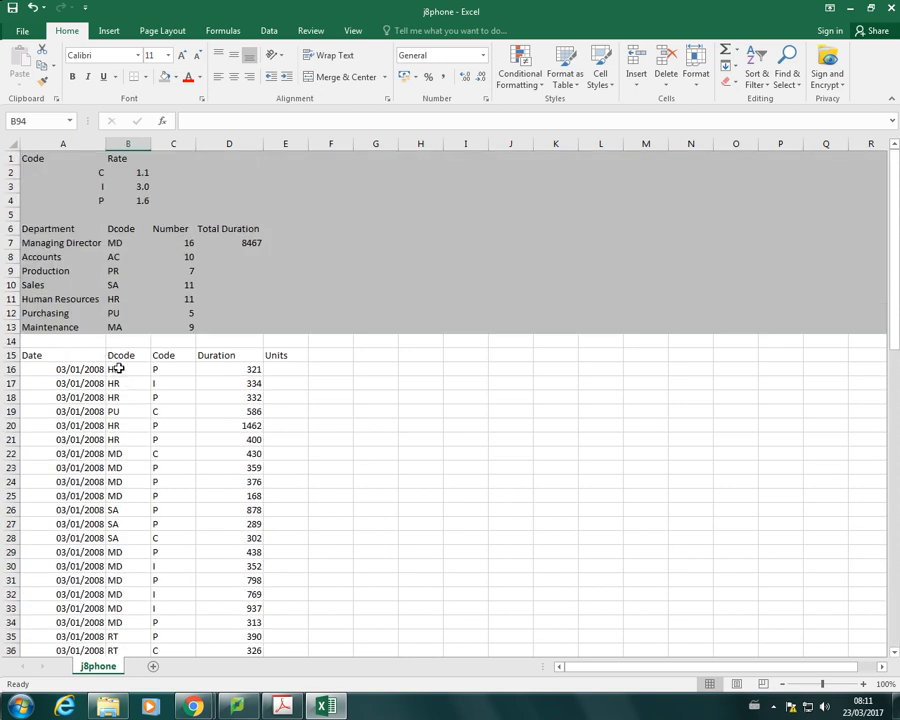
mouse_move(238, 376)
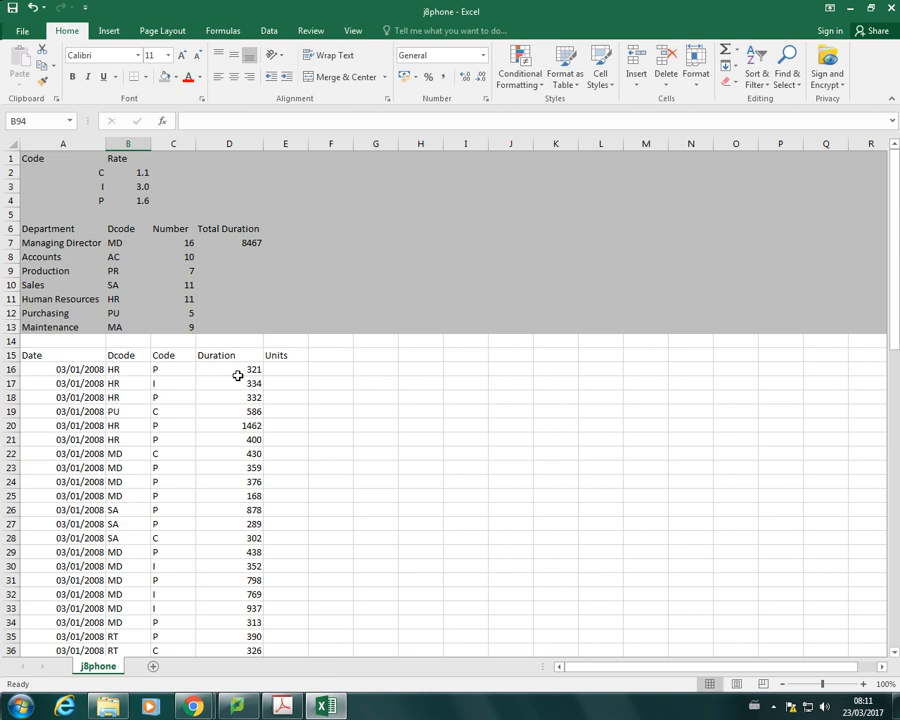
mouse_move(284, 276)
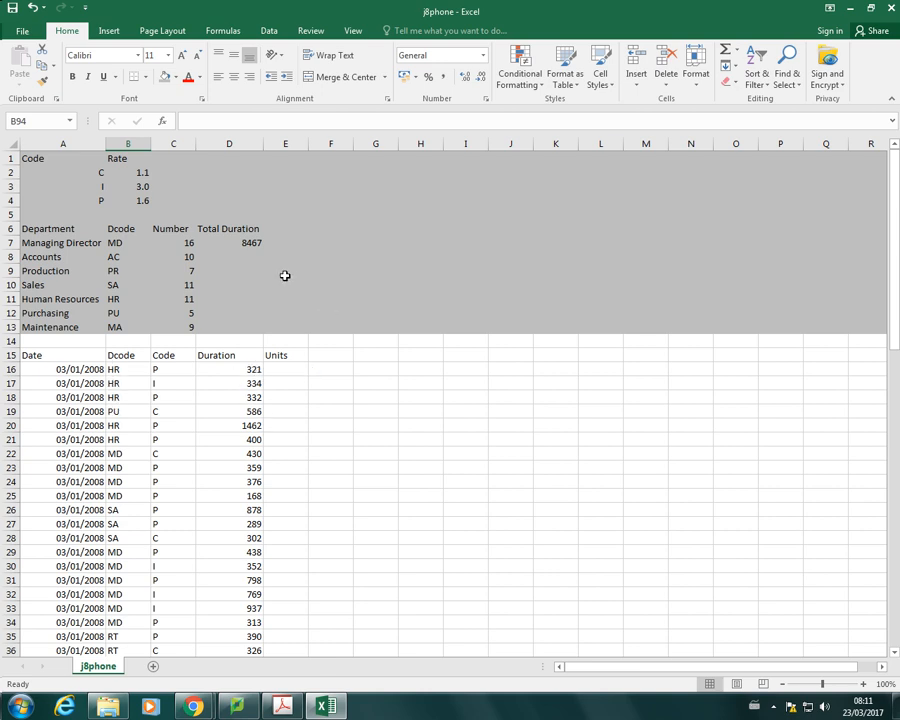
click(280, 708)
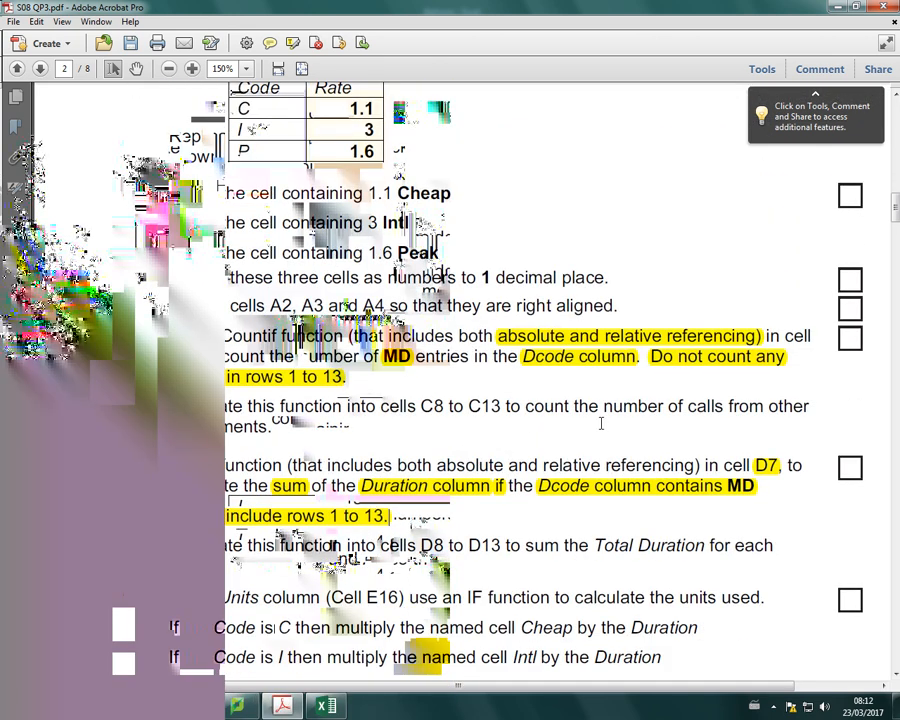
Scroll the task sheet to the SUMIF instructions for D7 to D13
scroll(down, 3)
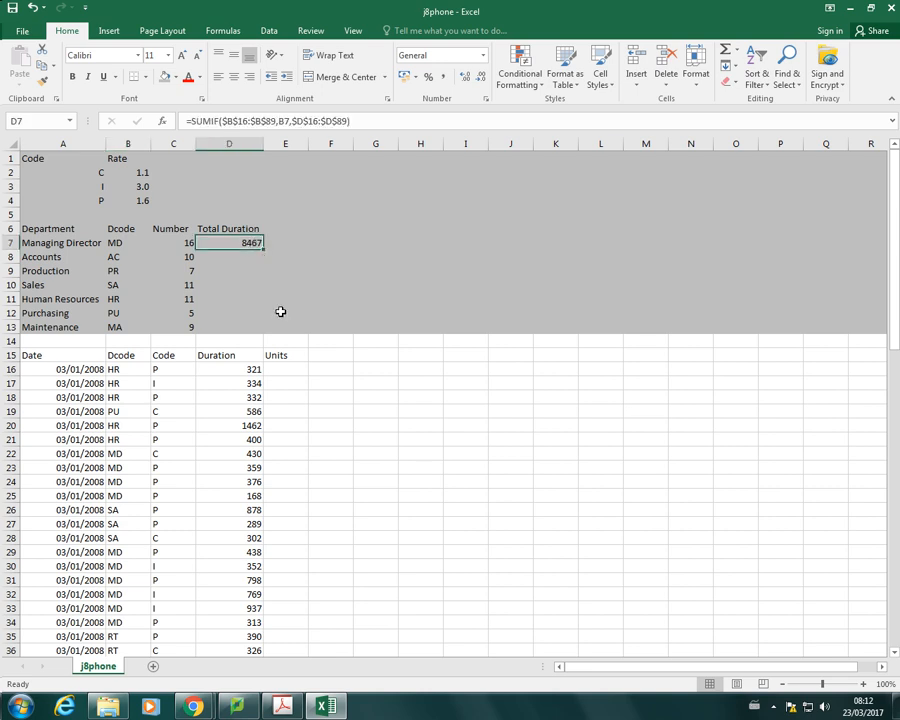
mouse_move(156, 262)
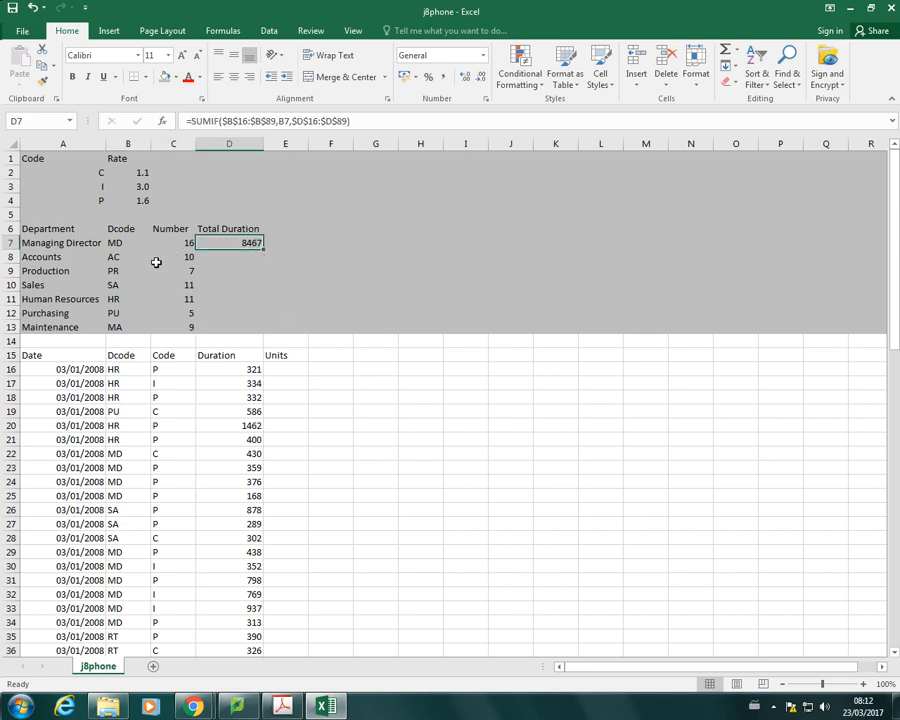
mouse_move(260, 252)
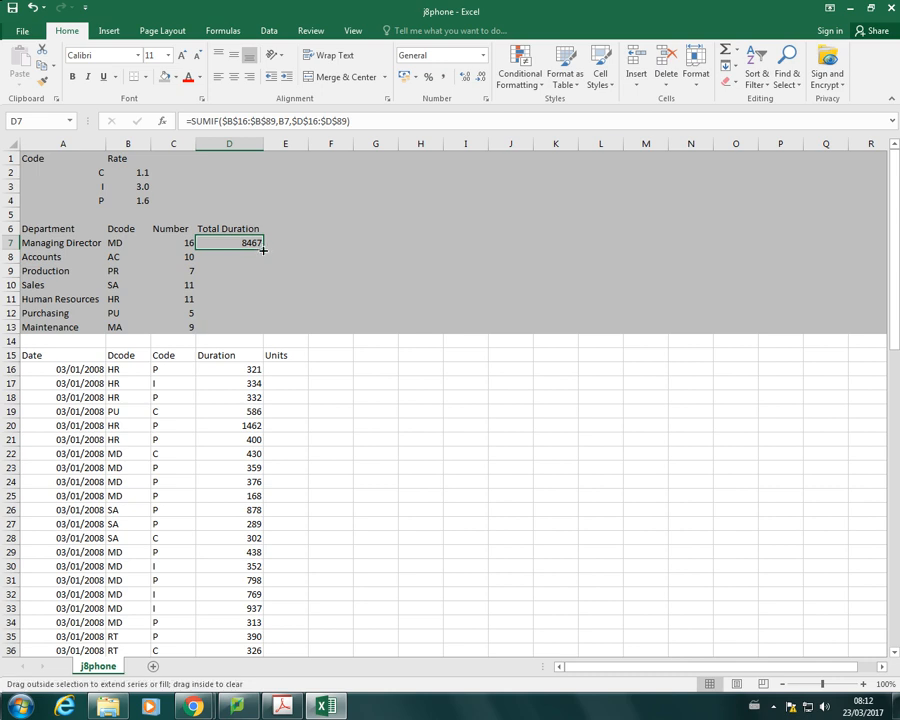
Fill the D7 SUMIF formula down through D13 for every department's total duration
drag(228, 242, 228, 328)
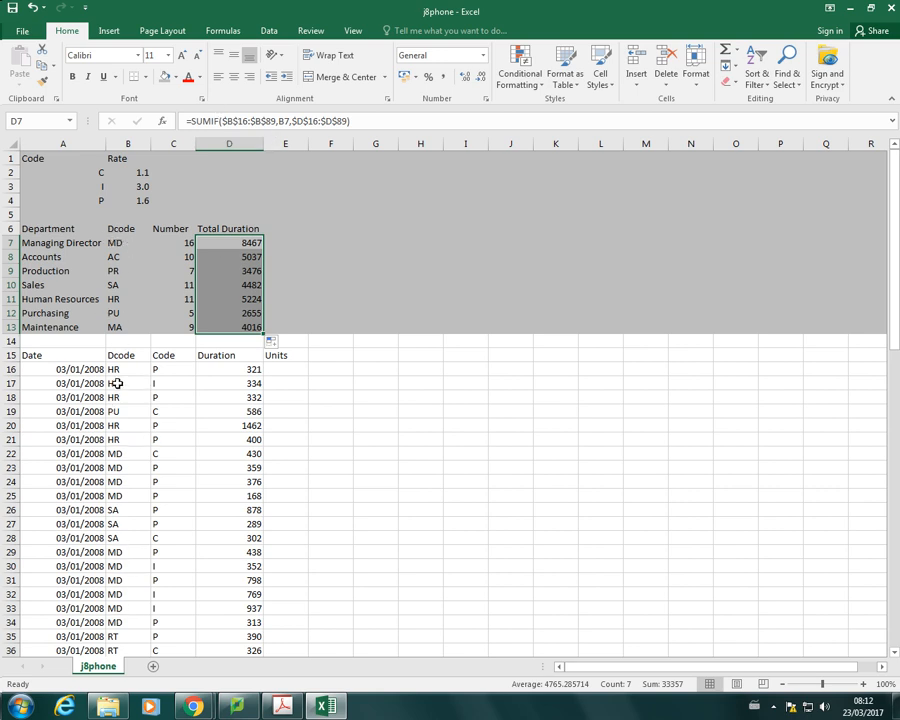
click(128, 452)
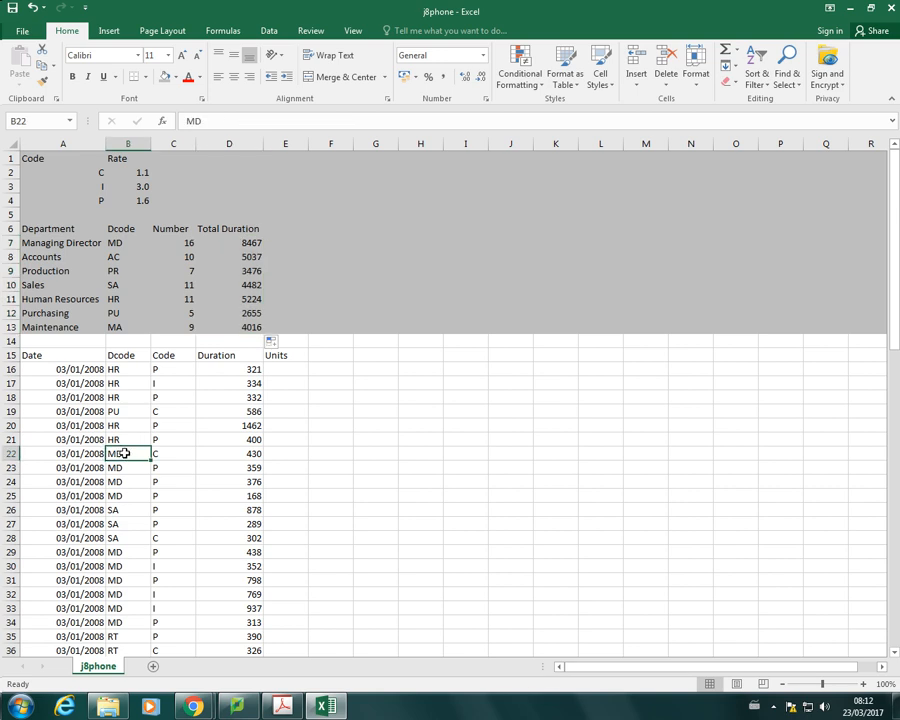
drag(128, 452, 128, 496)
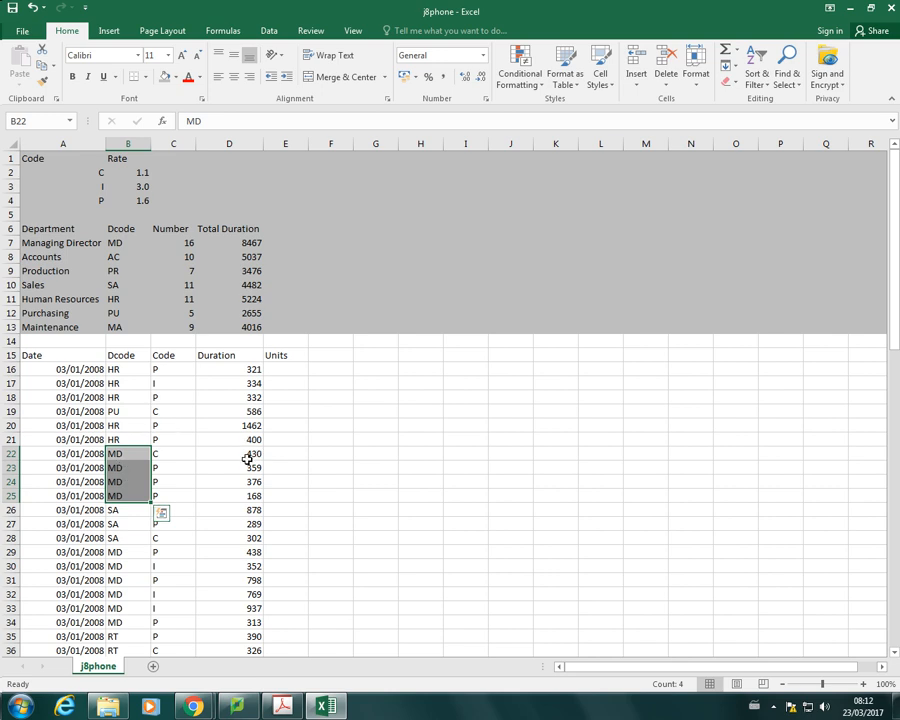
click(228, 452)
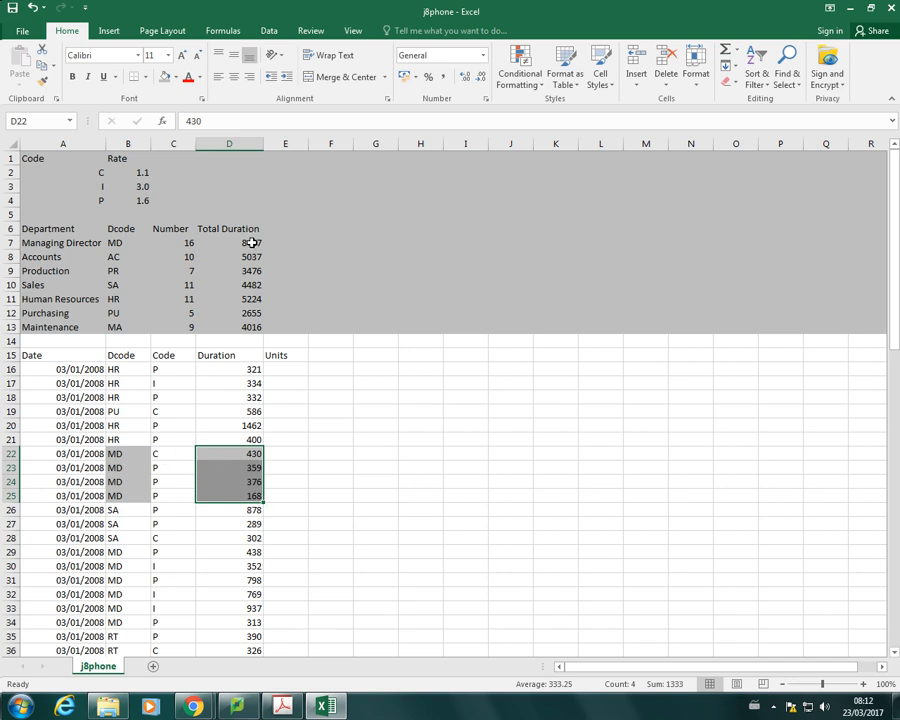
click(228, 256)
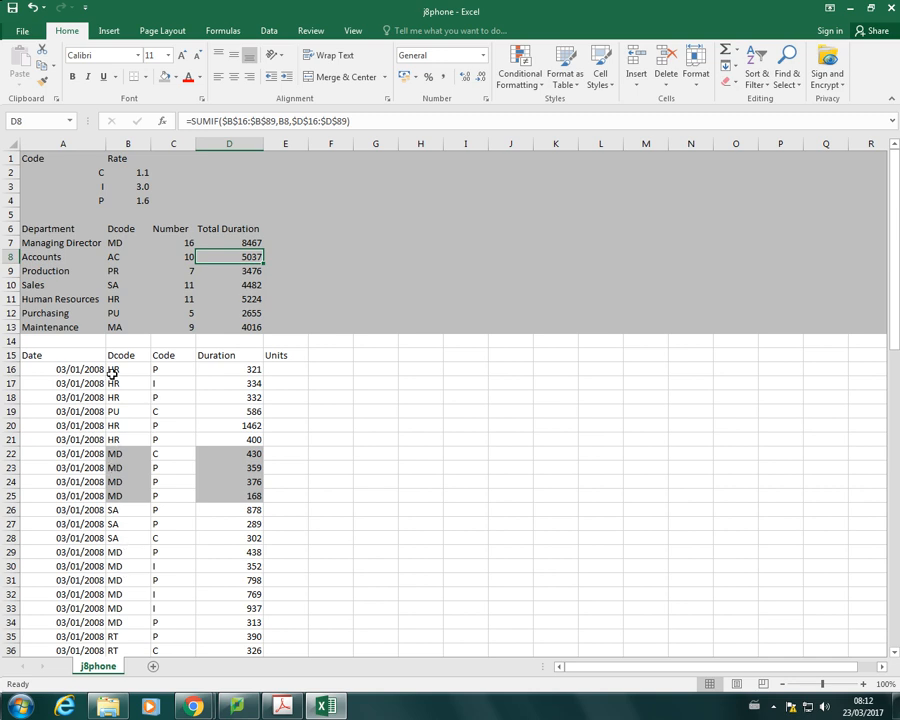
mouse_move(112, 612)
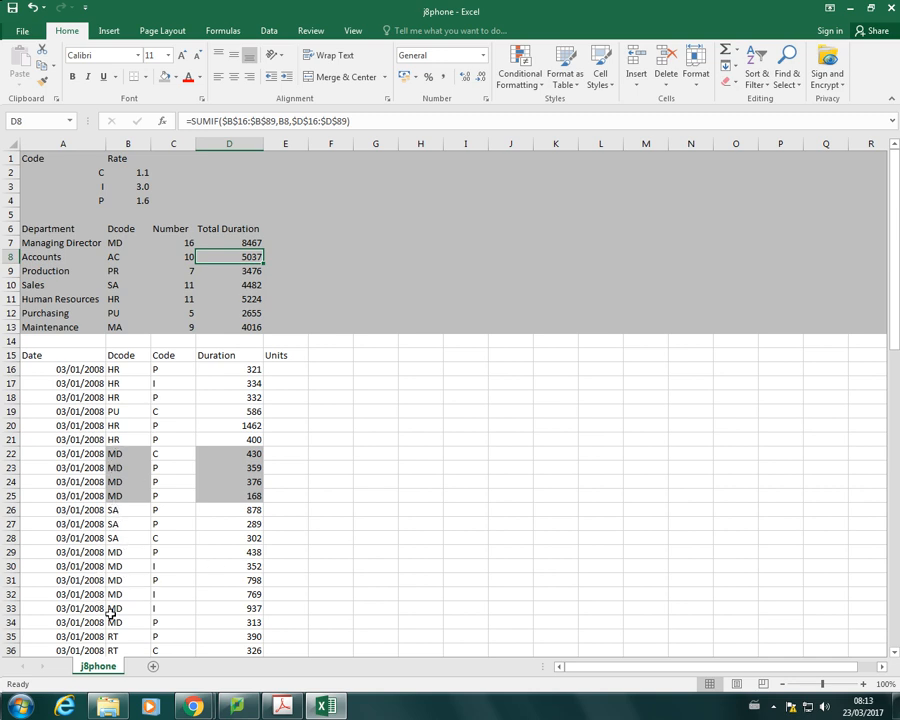
scroll(down, 3)
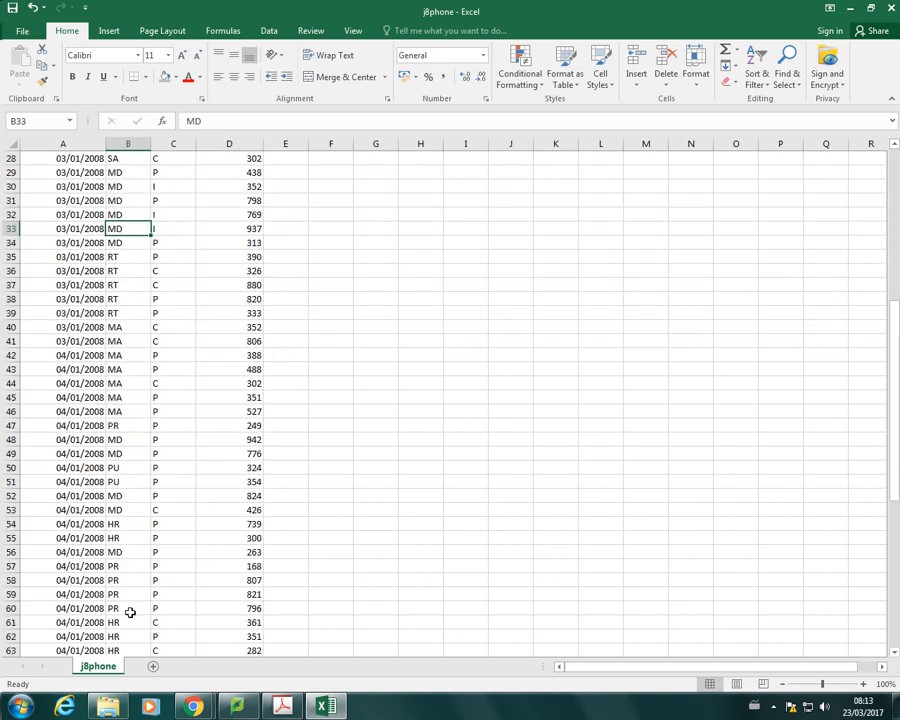
scroll(down, 3)
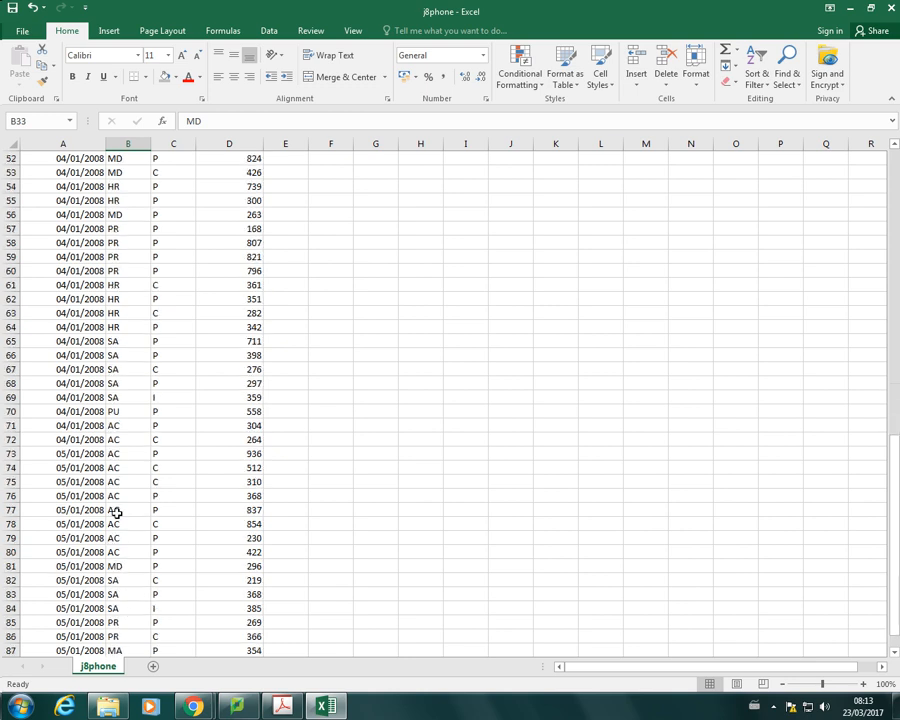
mouse_move(200, 424)
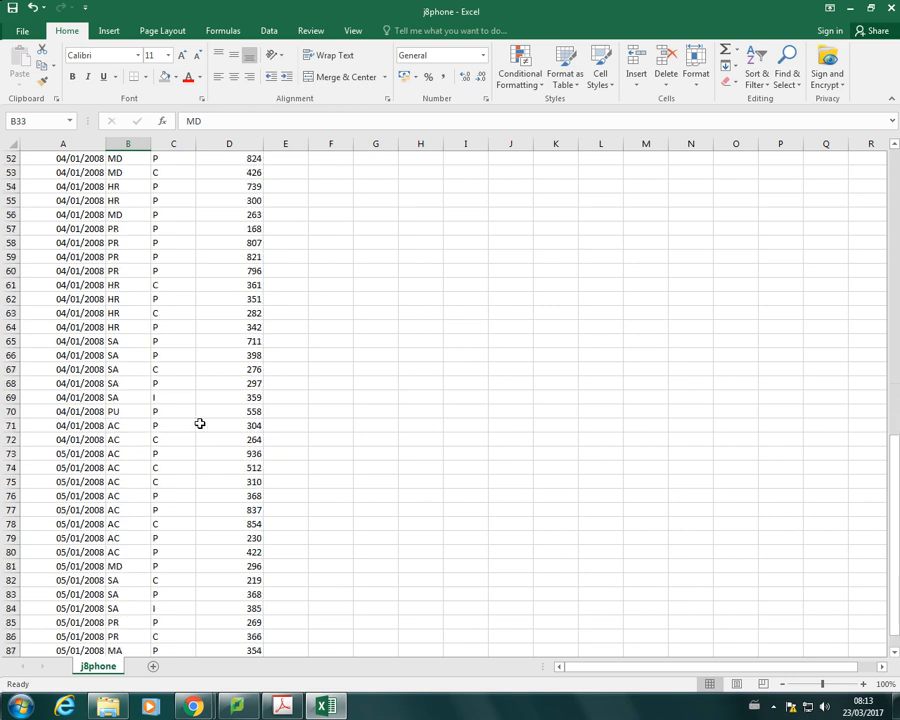
mouse_move(300, 524)
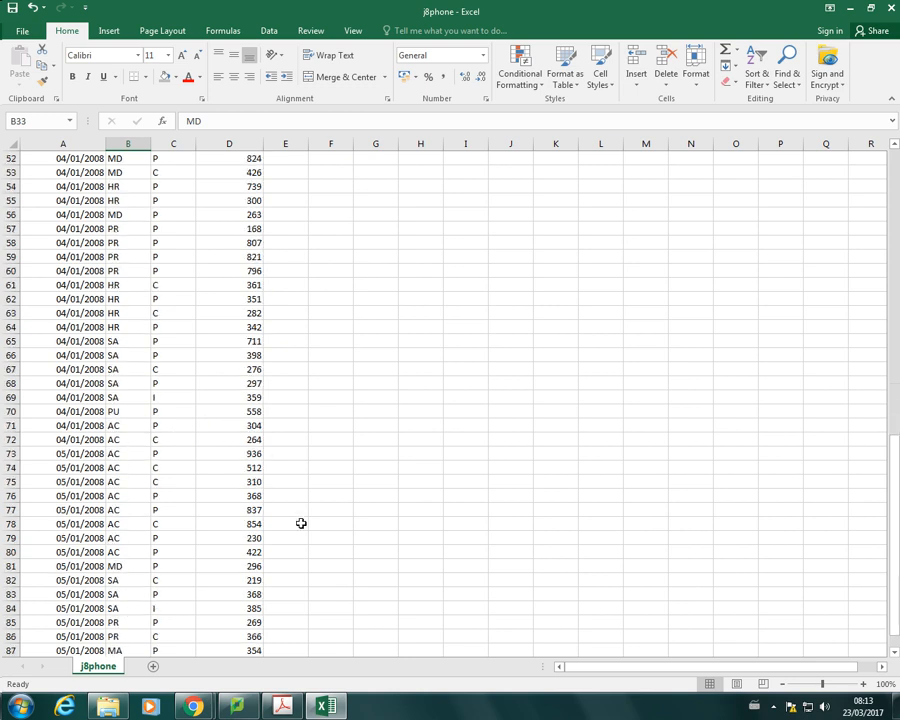